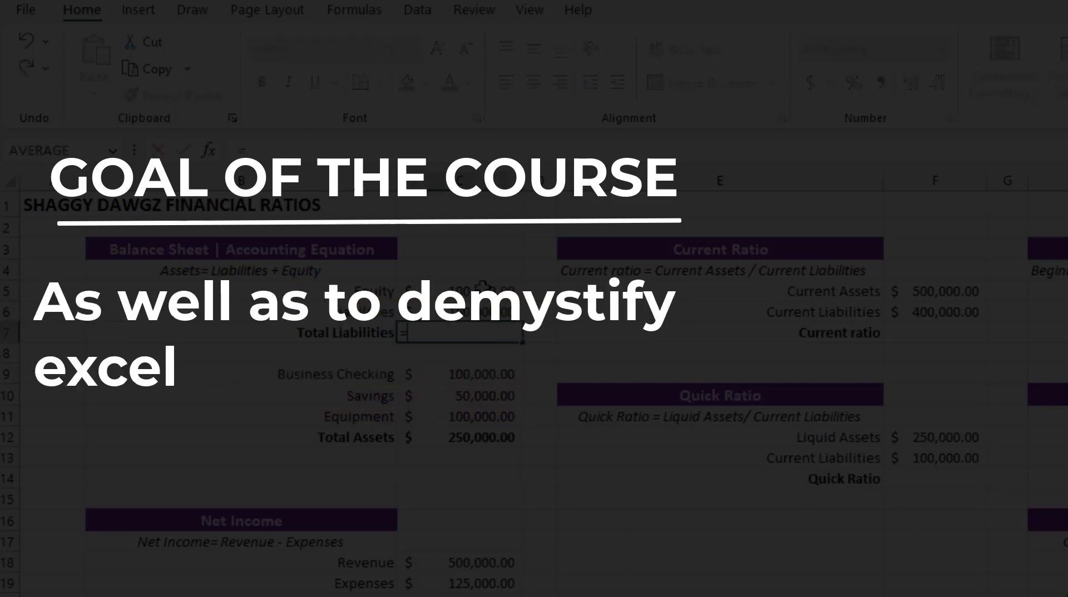
# Start the Net Income formula in C14 as =C12-, subtracting from Revenue
pyautogui.press('Enter')
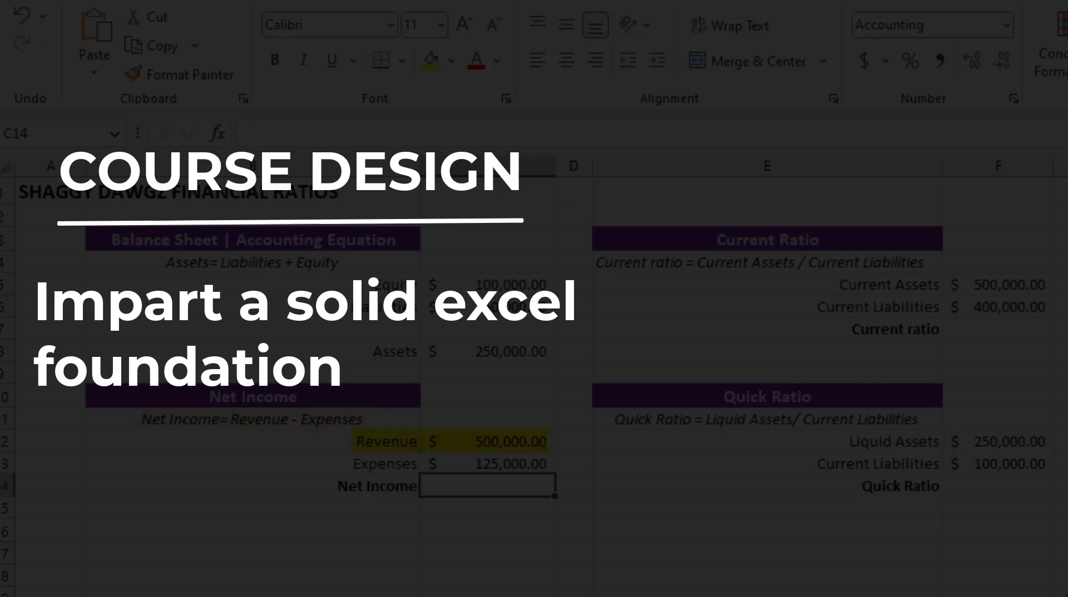
pyautogui.write('=C12-')
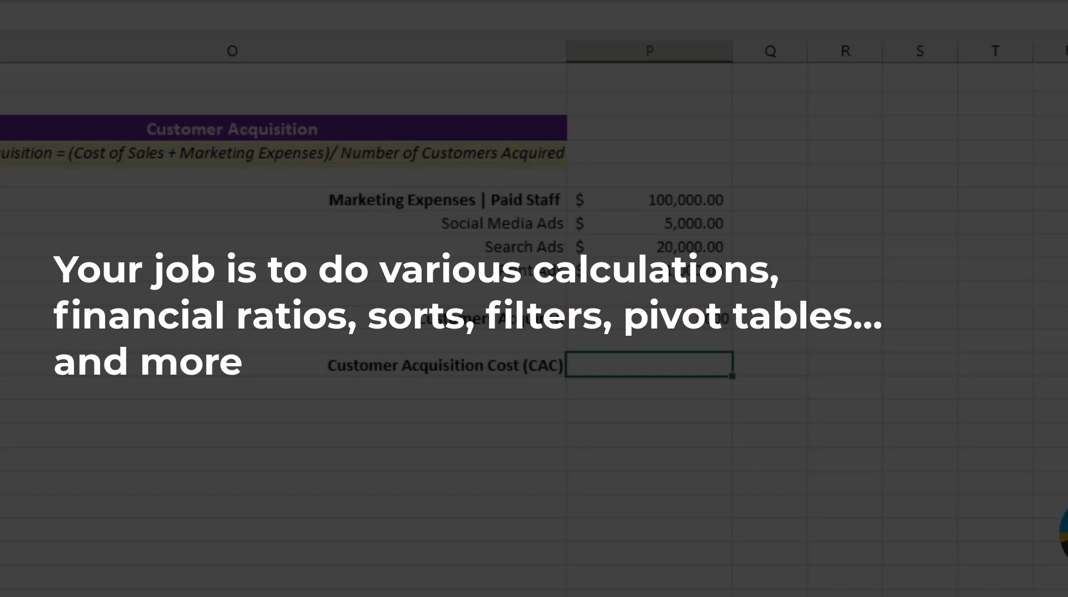
# Enter the =(P6+P7+P8+…) formula in P13, giving a Customer Acquisition Cost of $25.20
pyautogui.write('=(P6+P7+P8+')
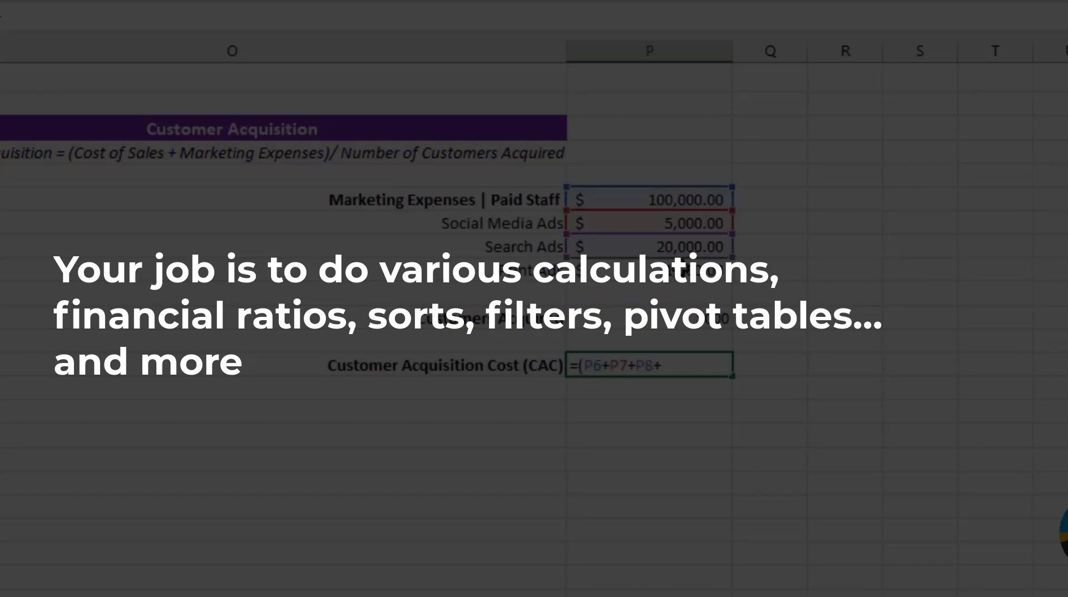
pyautogui.press('Enter')
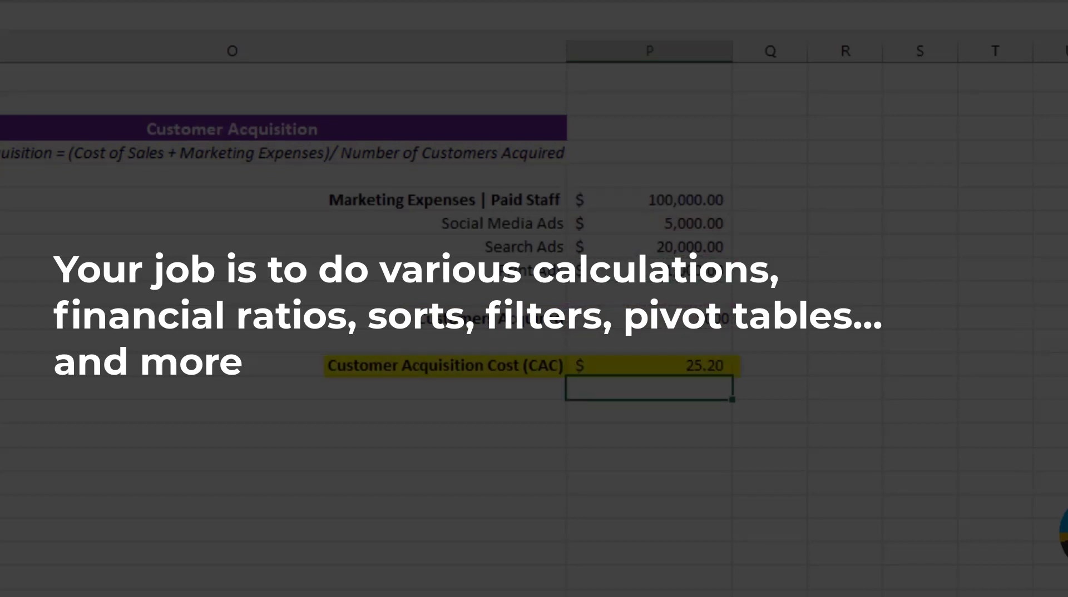
pyautogui.click(207, 589)
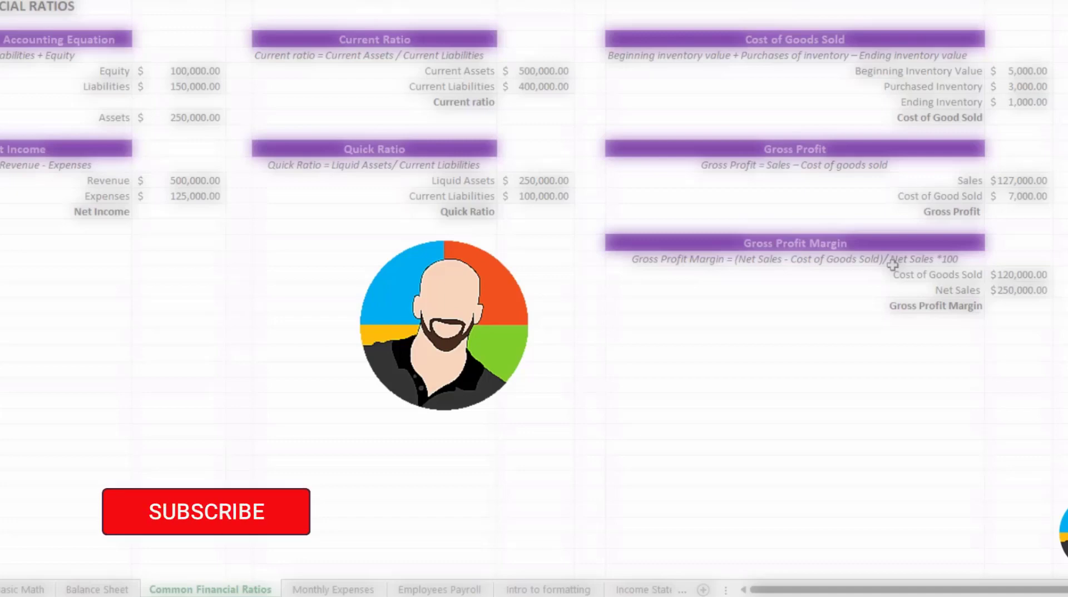
pyautogui.click(206, 512)
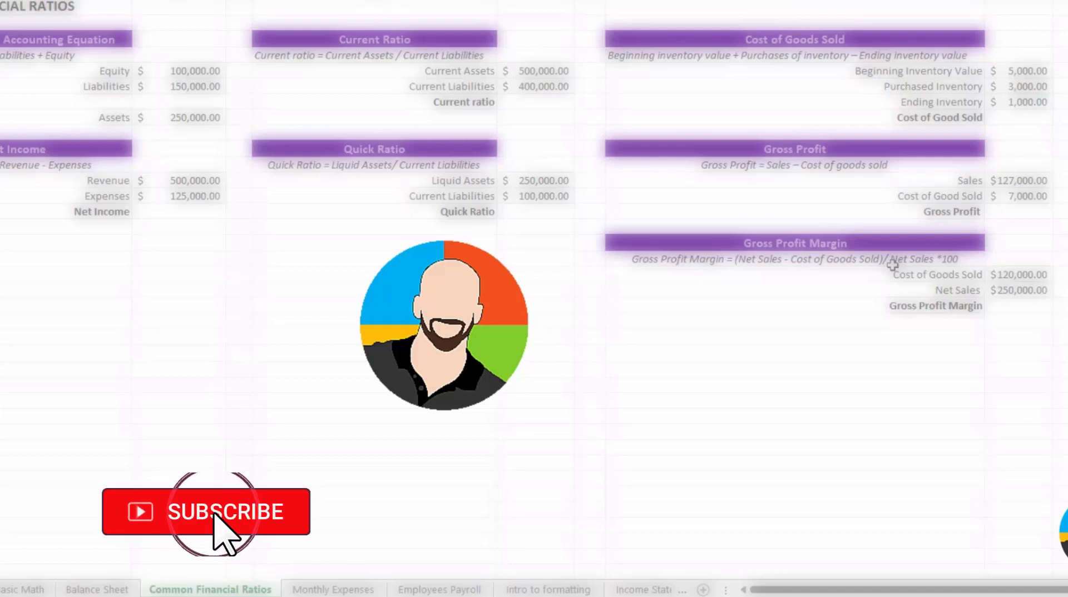